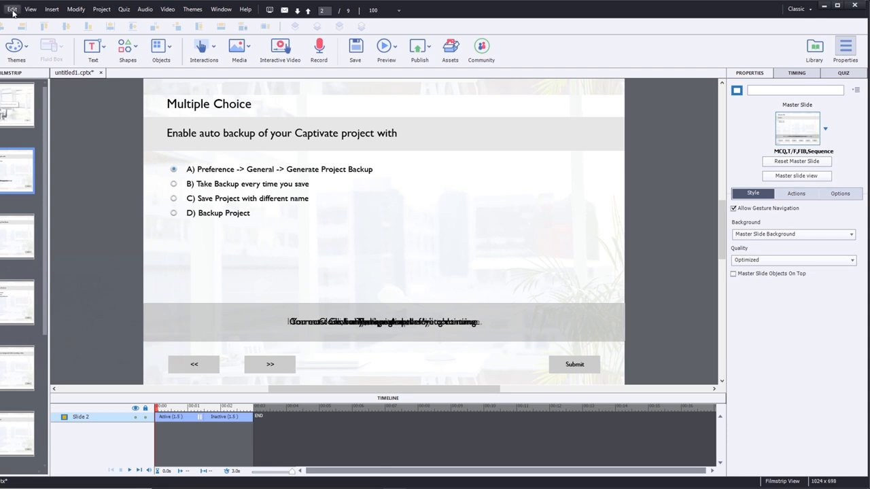
Reach the Quiz > Settings page of Preferences from the Edit menu.
click(13, 8)
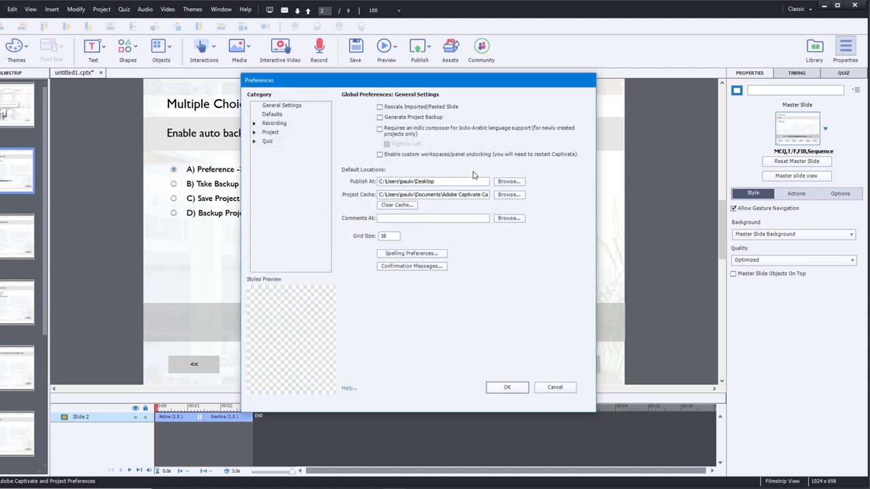
click(256, 140)
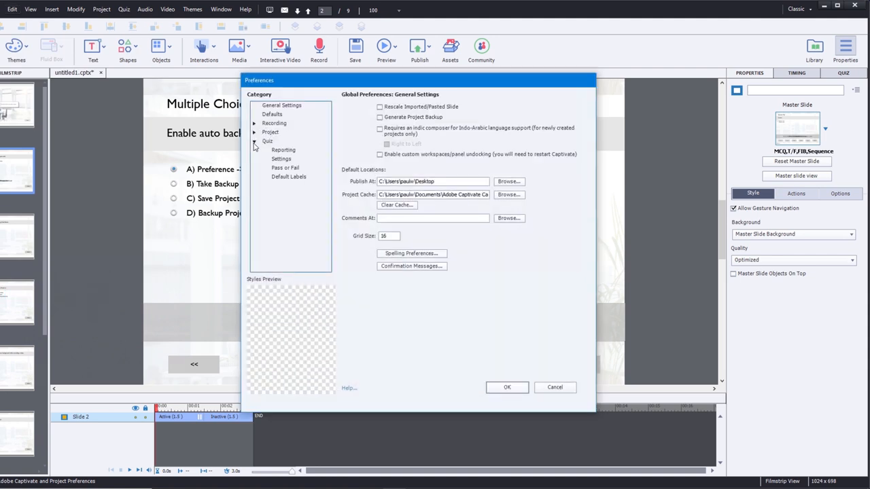
click(280, 158)
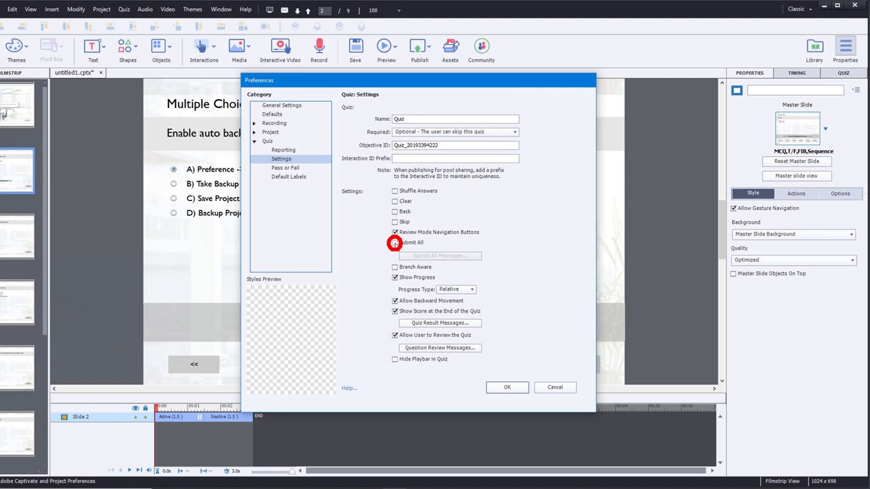
Enable Submit All (Required becomes Answer All) and confirm the quiz settings.
click(394, 242)
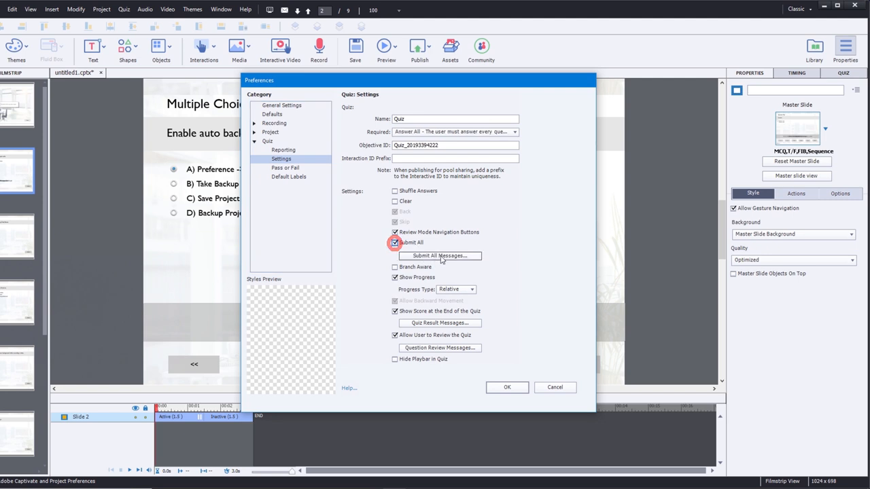
click(439, 256)
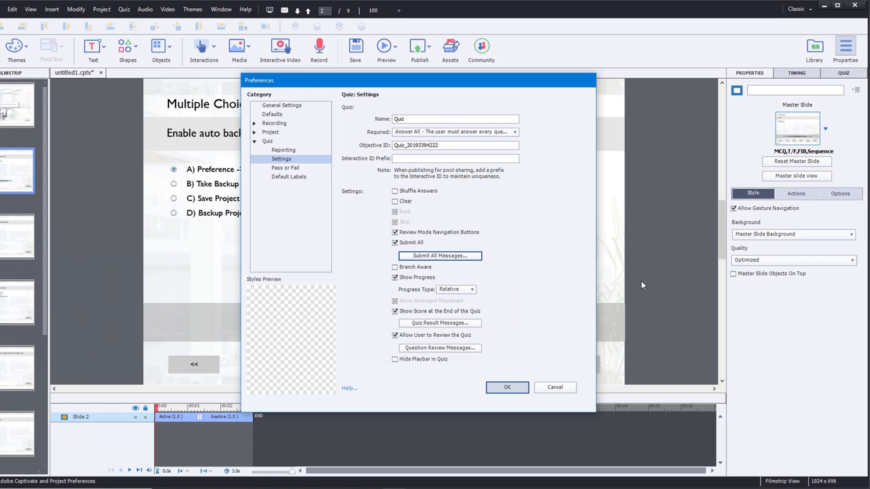
click(507, 386)
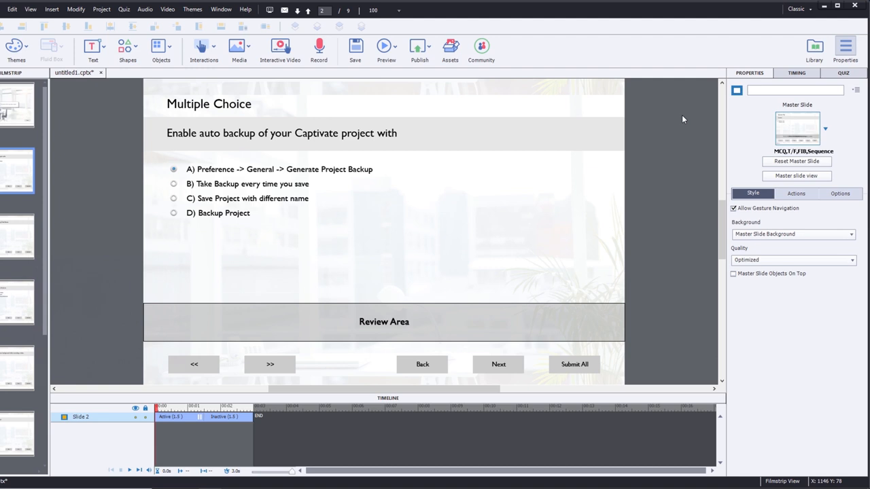
mouse_move(674, 90)
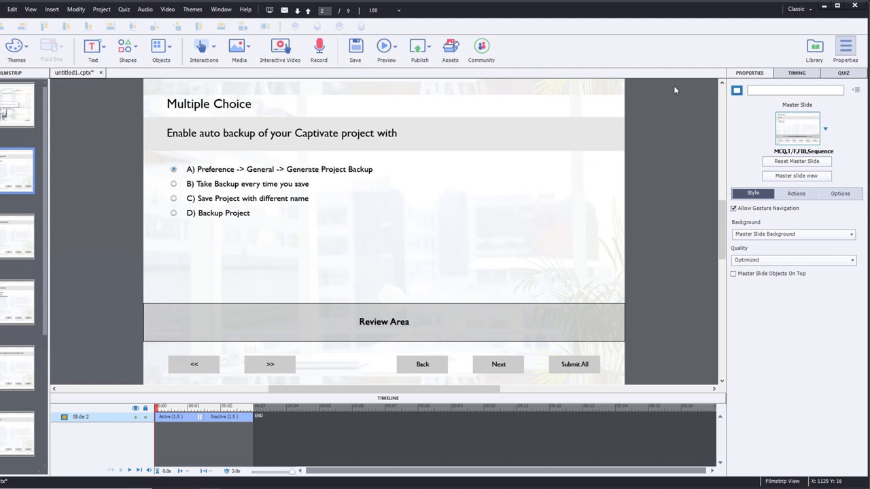
mouse_move(535, 138)
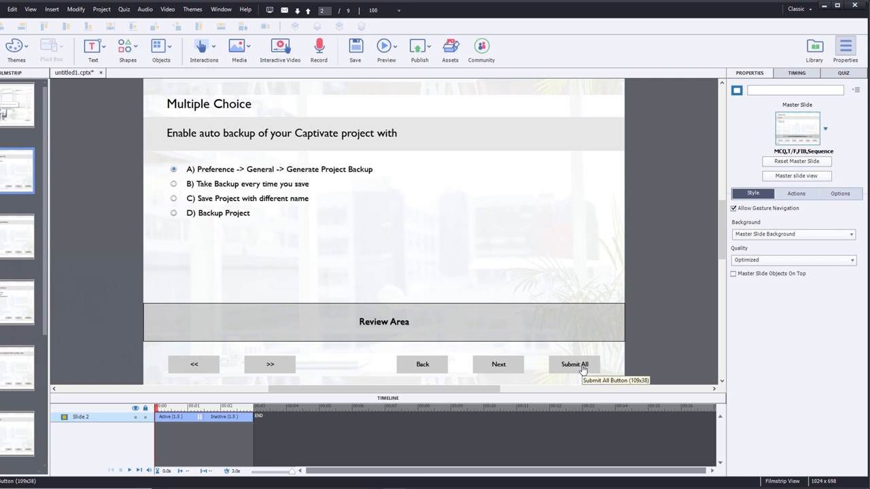
mouse_move(578, 367)
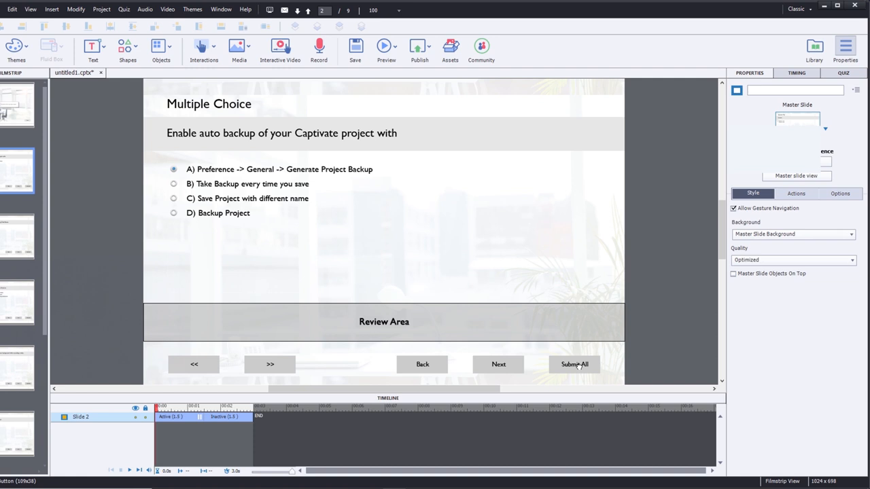
Make the slide's Submit All button invisible: empty caption, 0% fill opacity, stroke width 0.
click(574, 364)
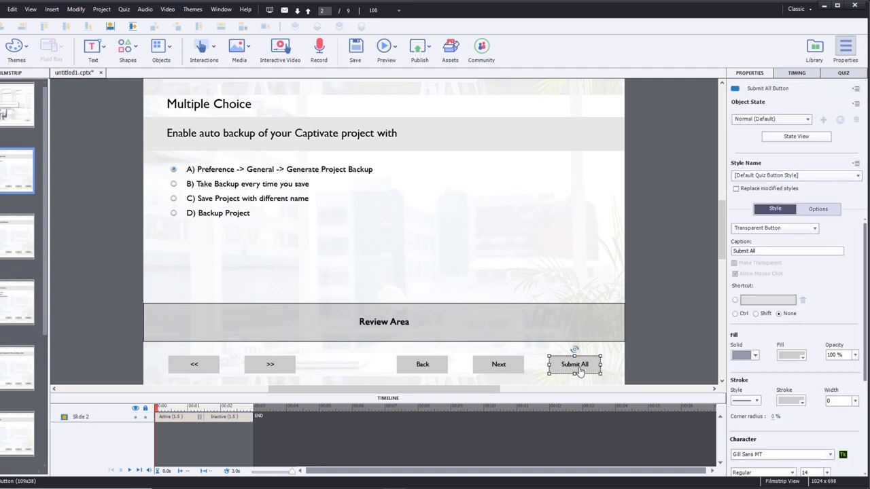
mouse_move(644, 212)
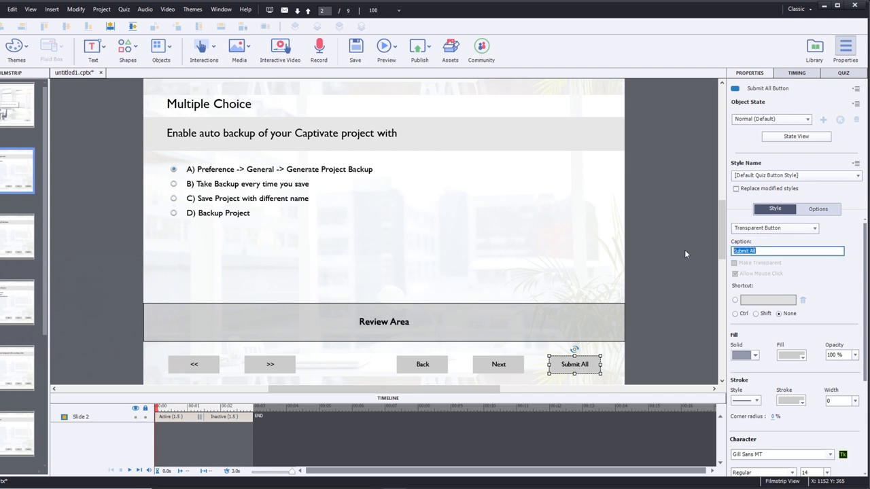
key(Delete)
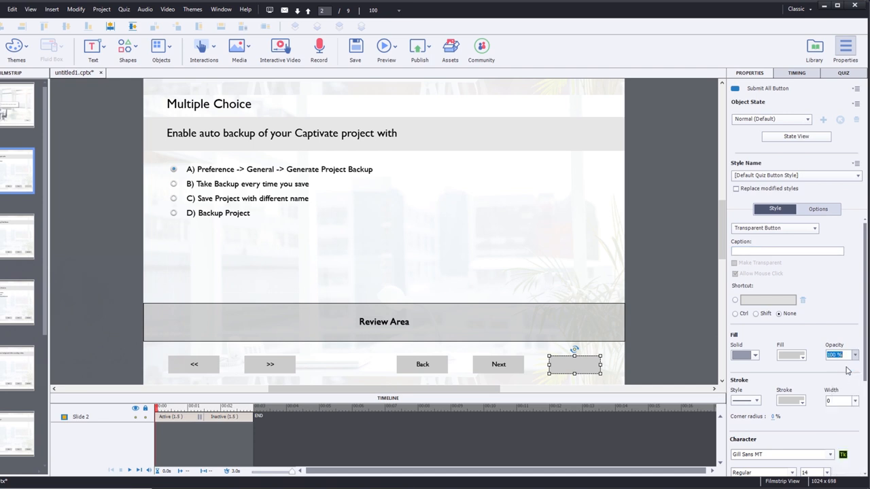
click(855, 356)
text(0)
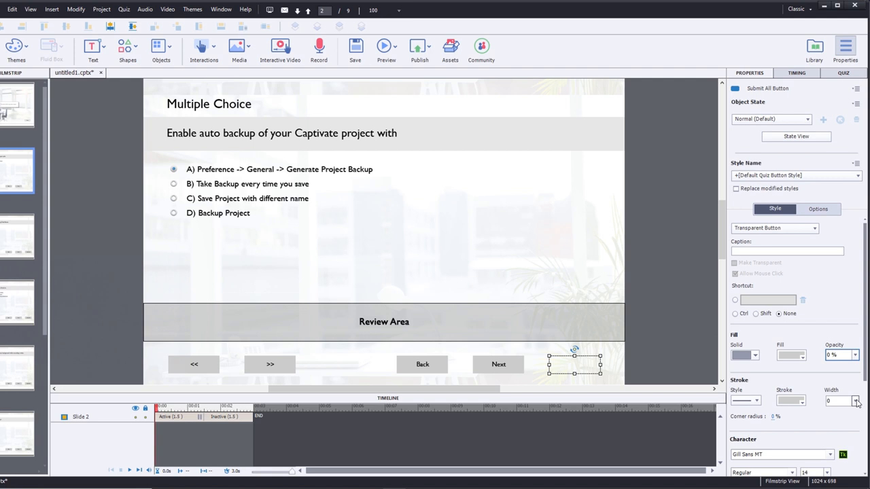
click(837, 400)
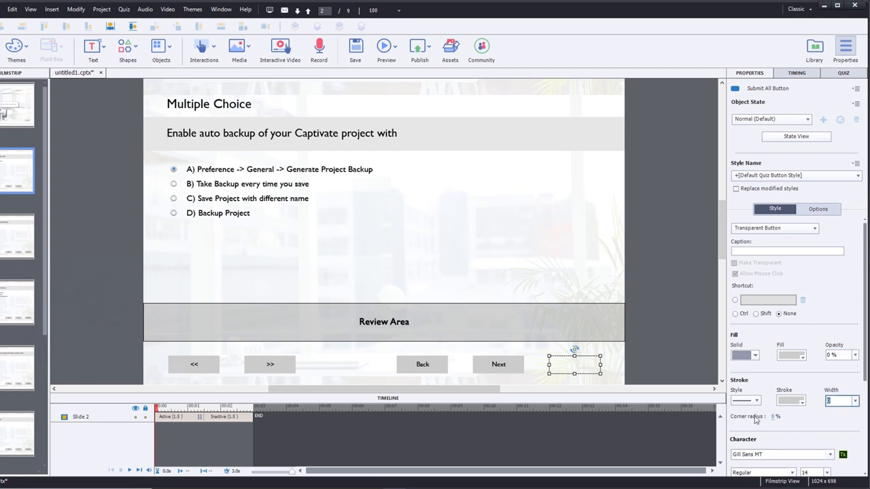
mouse_move(652, 374)
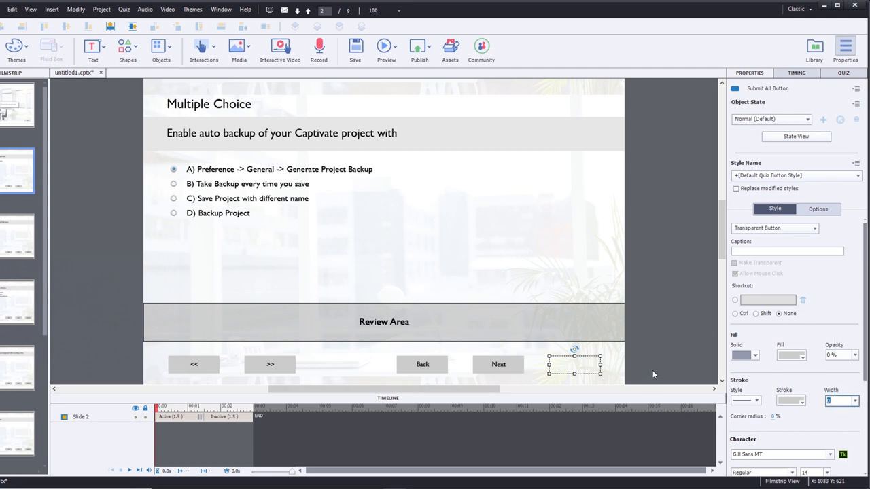
scroll(down, 3)
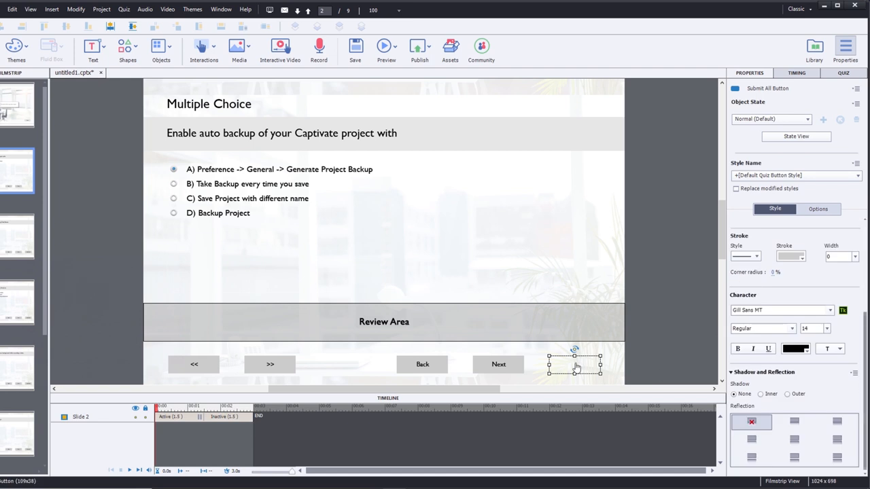
mouse_move(676, 302)
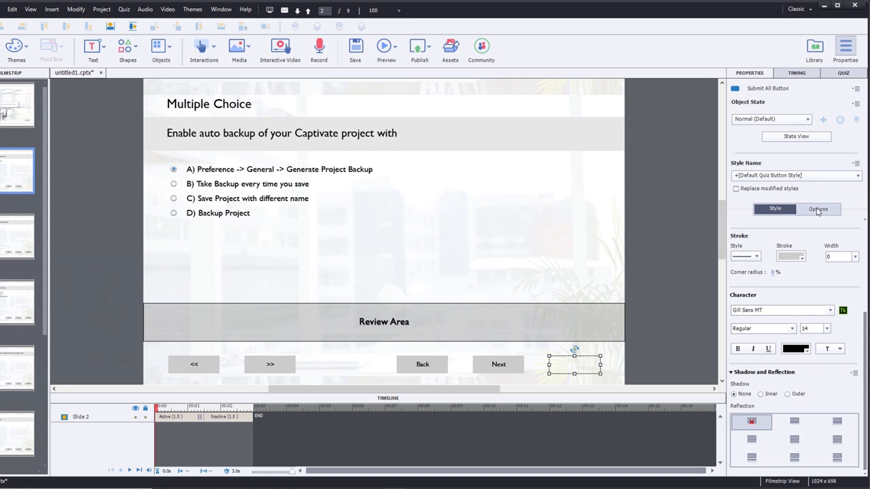
click(818, 209)
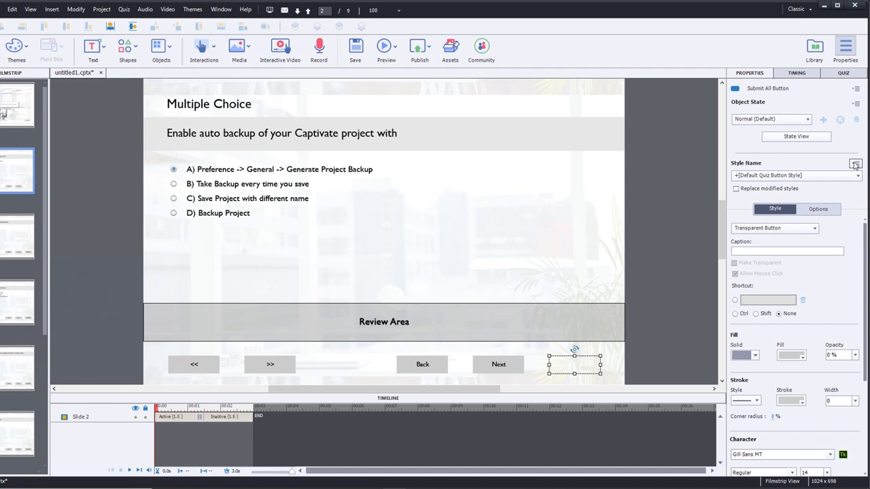
mouse_move(658, 133)
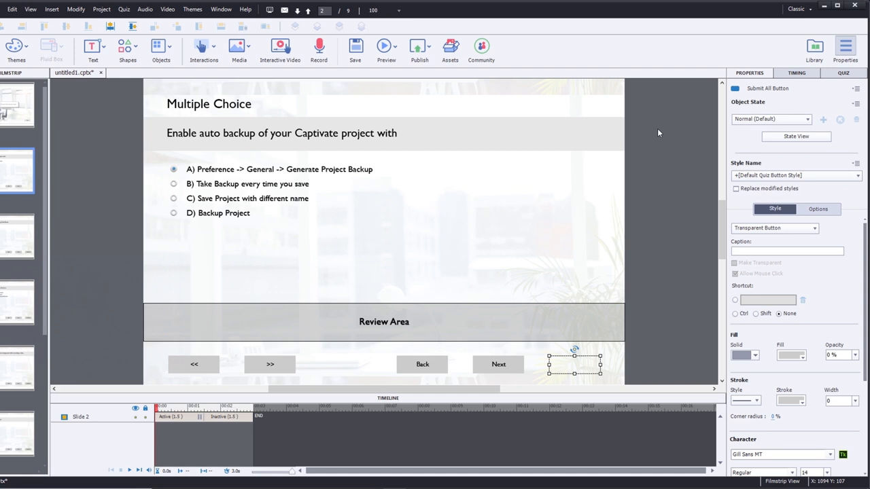
mouse_move(773, 187)
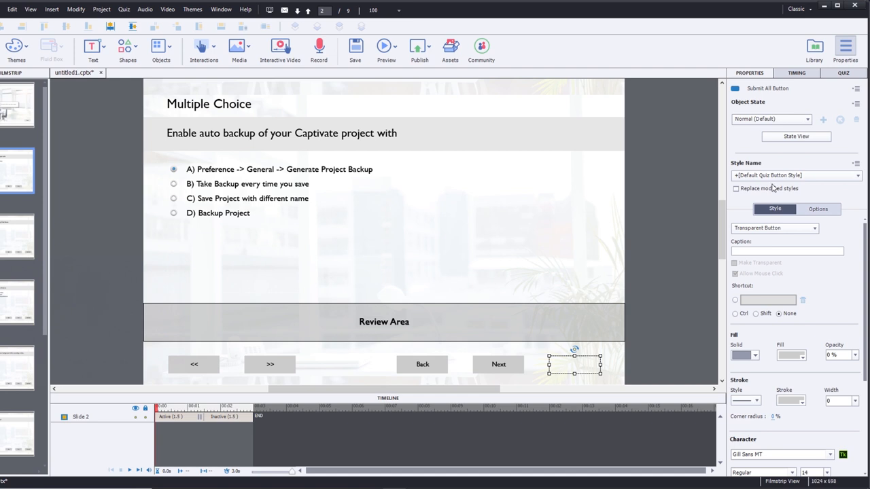
Save the invisible button's look as a new object style named Alternative Quiz Button.
click(856, 164)
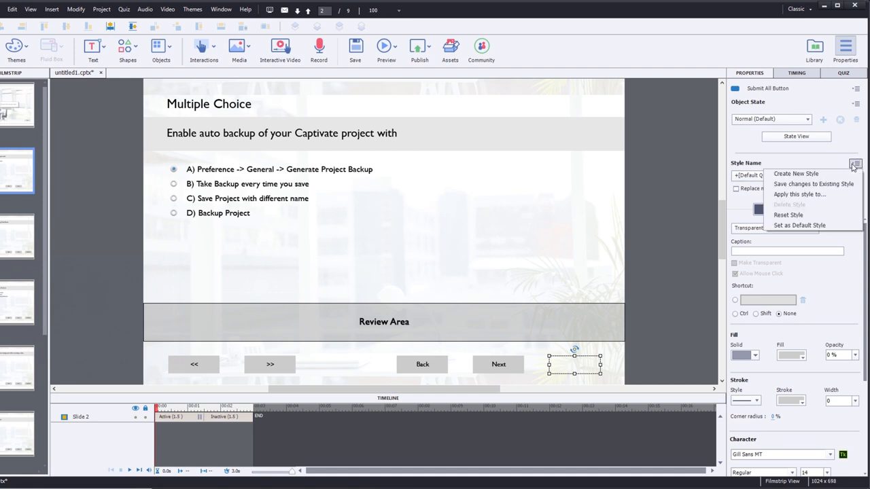
mouse_move(796, 174)
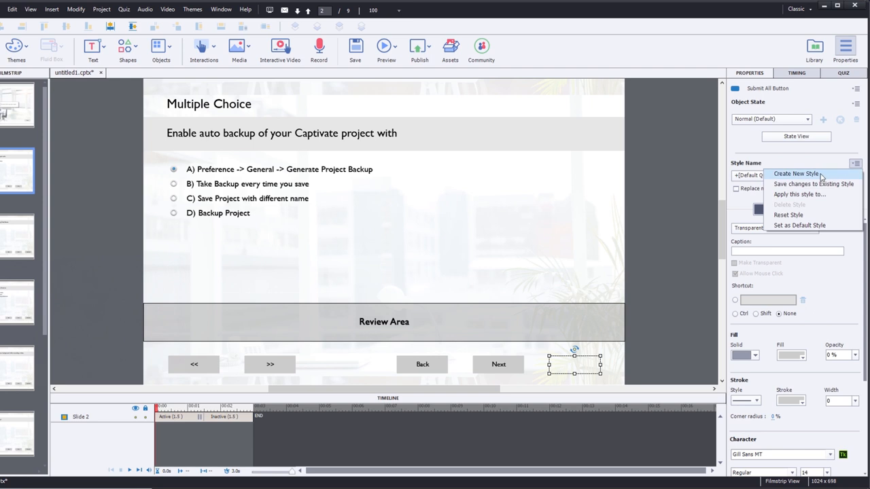
click(795, 174)
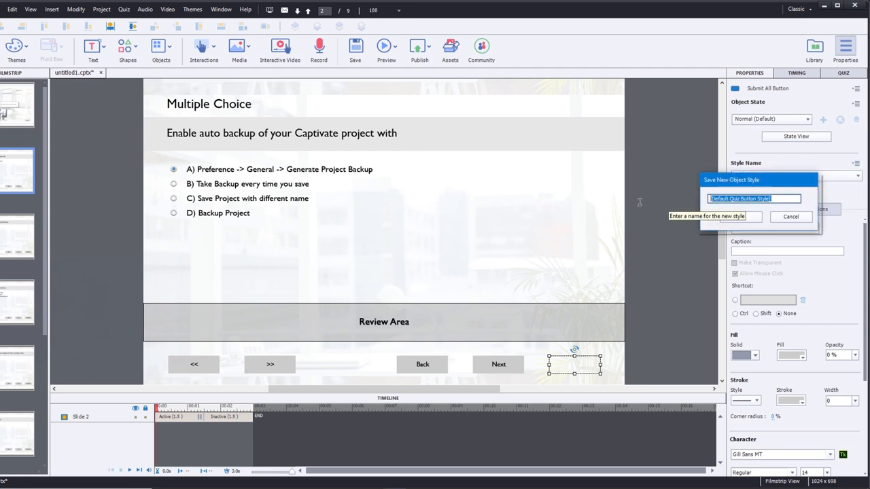
text(A)
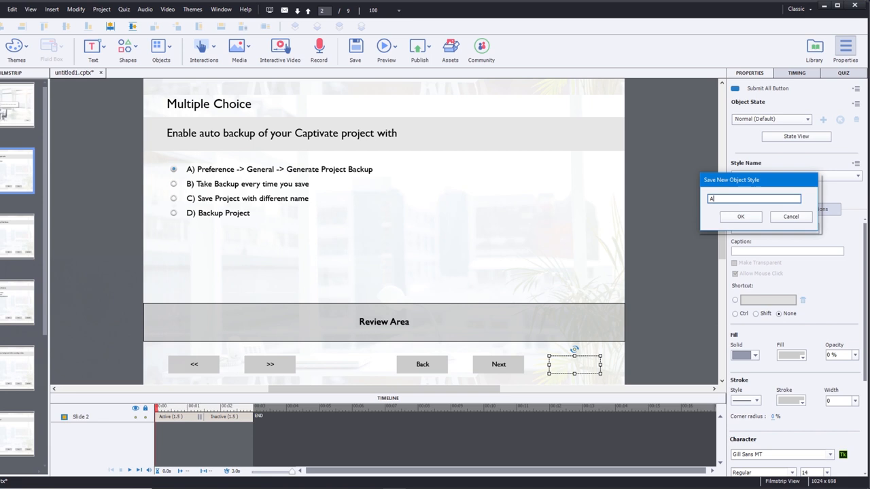
click(740, 216)
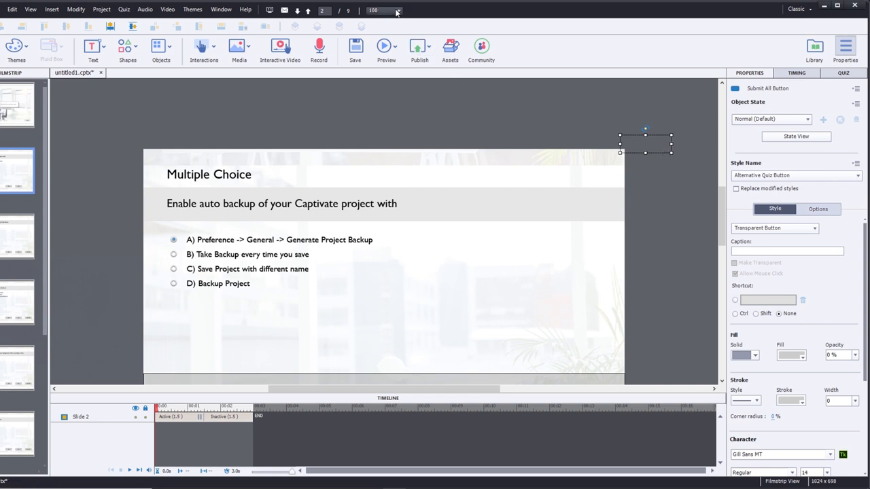
Zoom to 600% to inspect the hidden Submit All button and check its position settings.
click(396, 11)
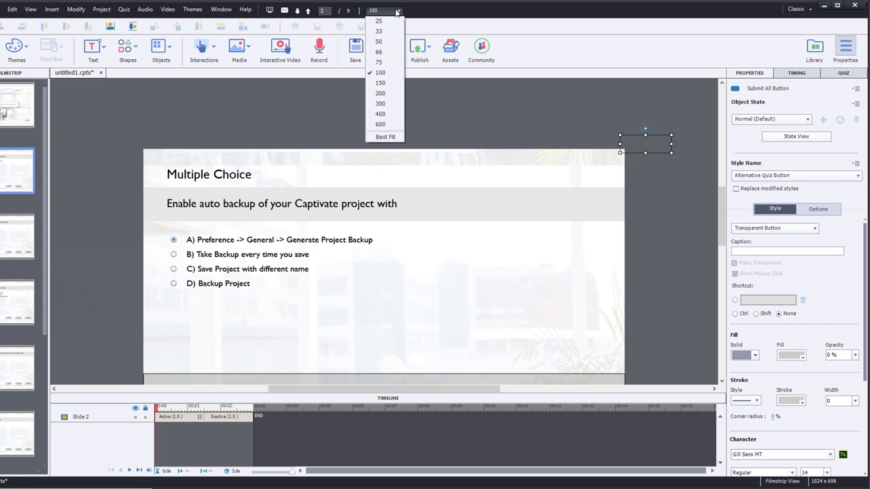
click(380, 124)
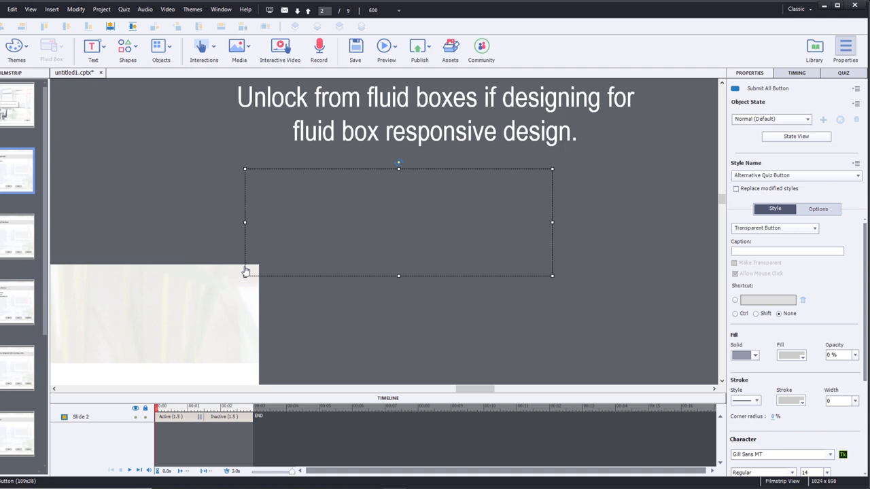
mouse_move(568, 275)
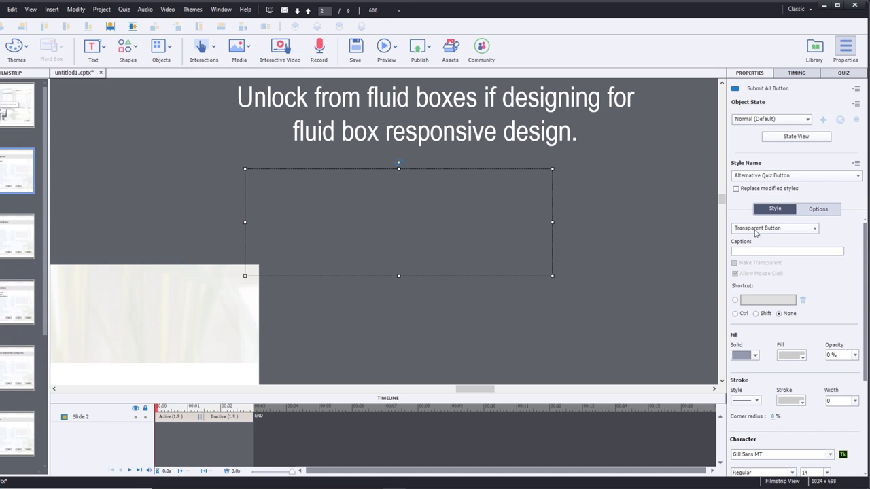
click(818, 209)
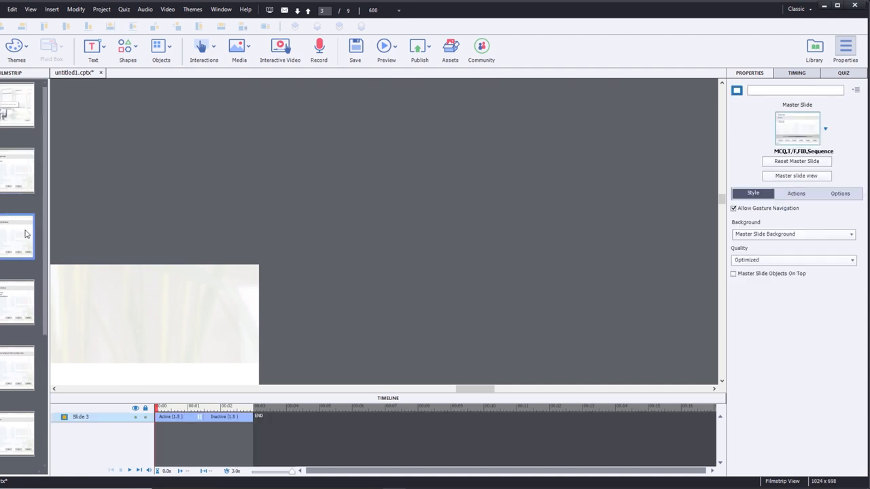
Fit the slide, then give the Fluid Boxes slide's Submit All the Alternative Quiz Button style, moved off stage.
click(383, 11)
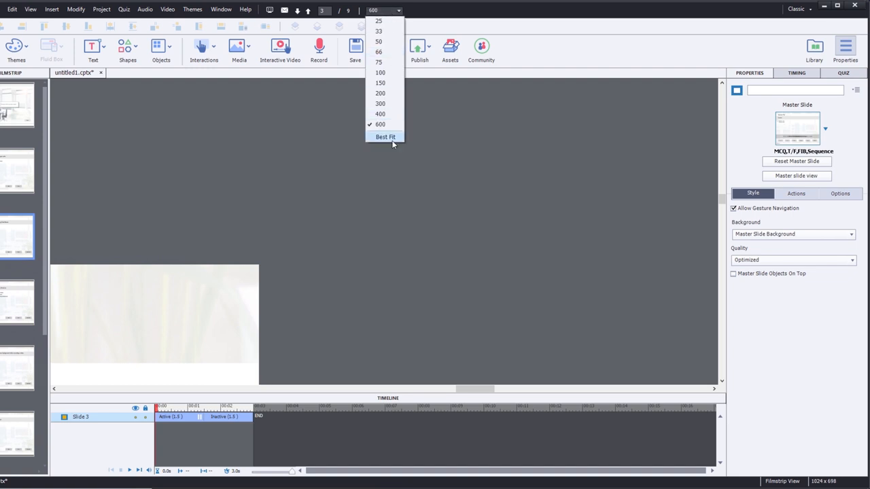
click(386, 136)
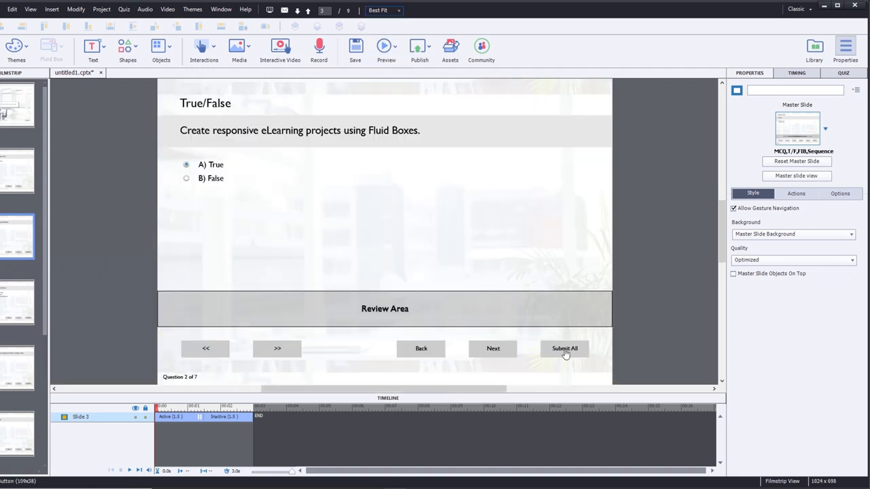
click(564, 348)
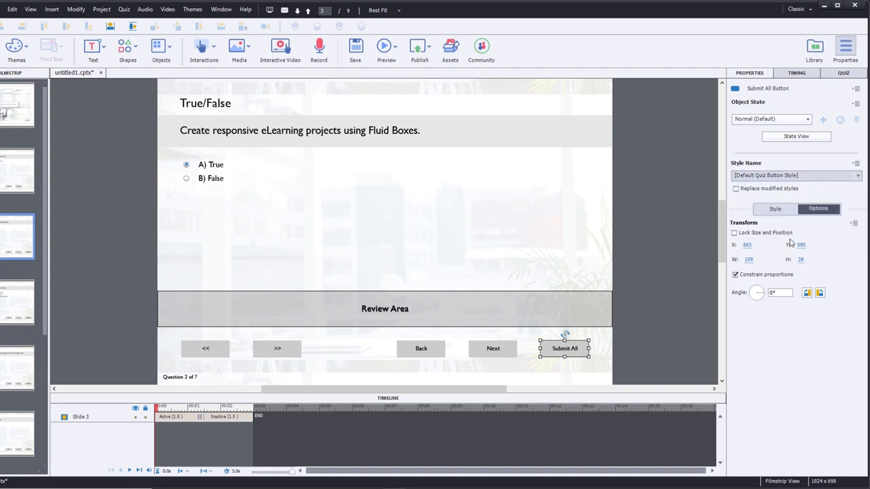
click(791, 175)
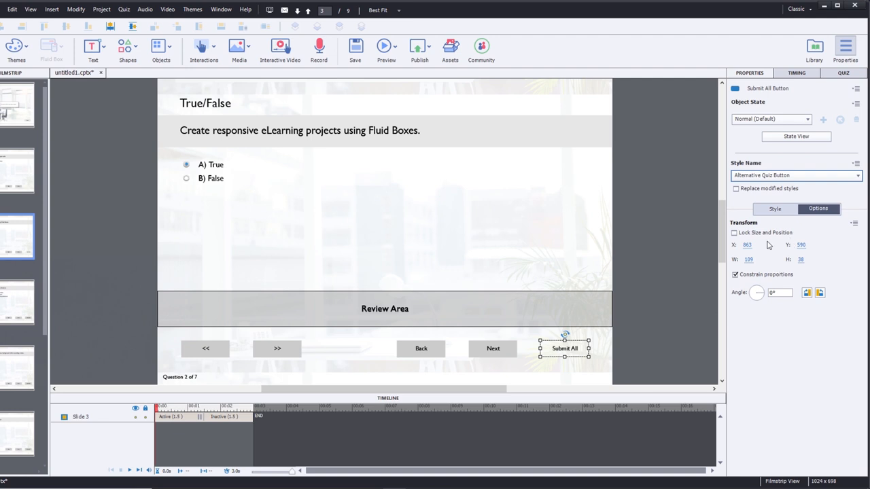
click(775, 209)
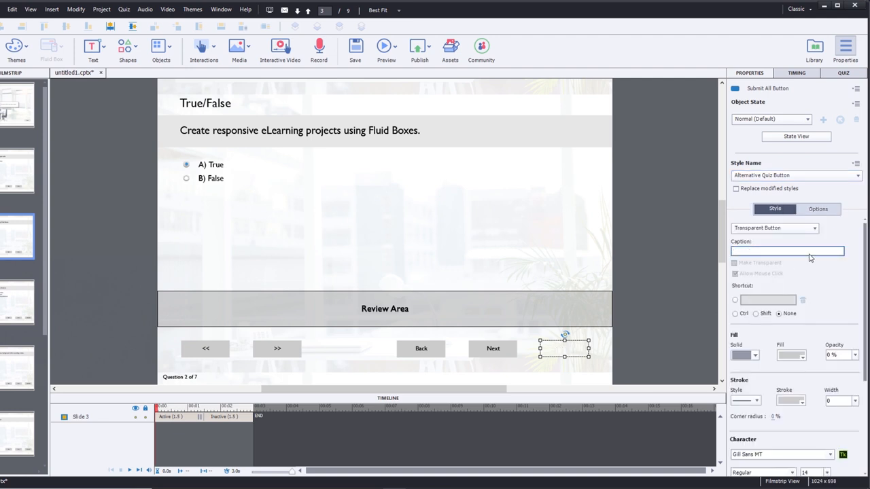
click(818, 209)
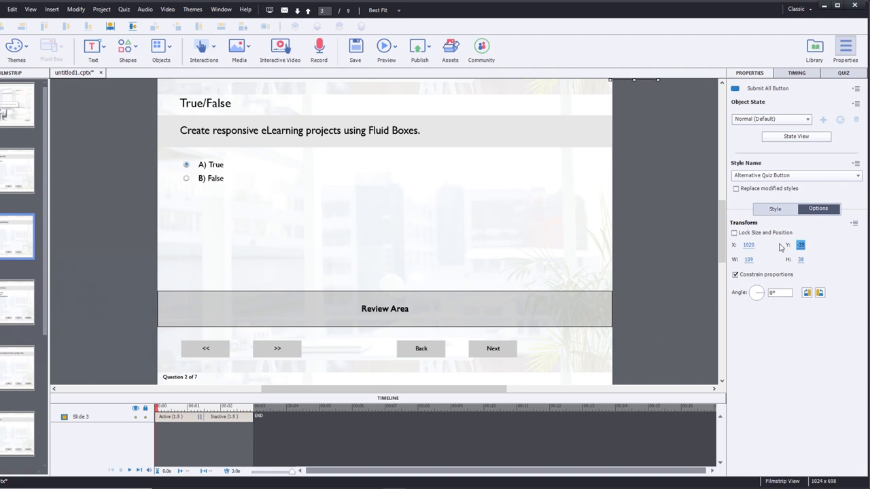
Apply the Alternative Quiz Button style to the Community Portal slide's Submit All and move it off stage.
click(16, 302)
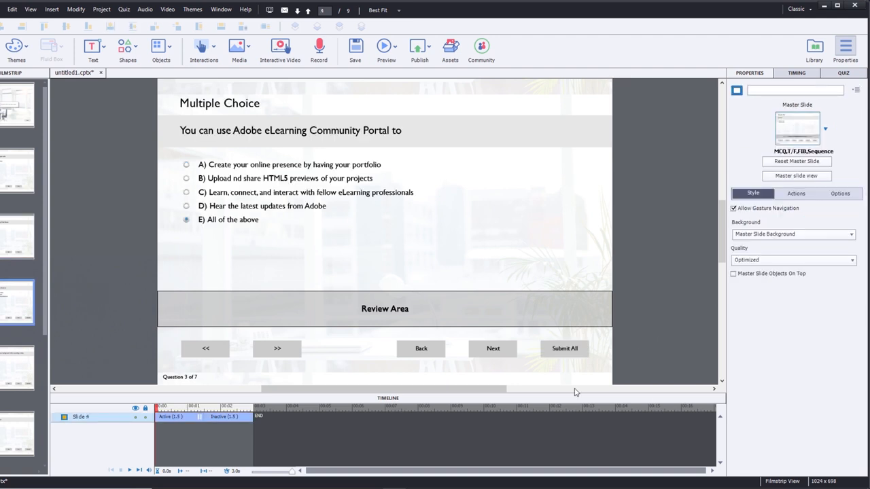
click(566, 348)
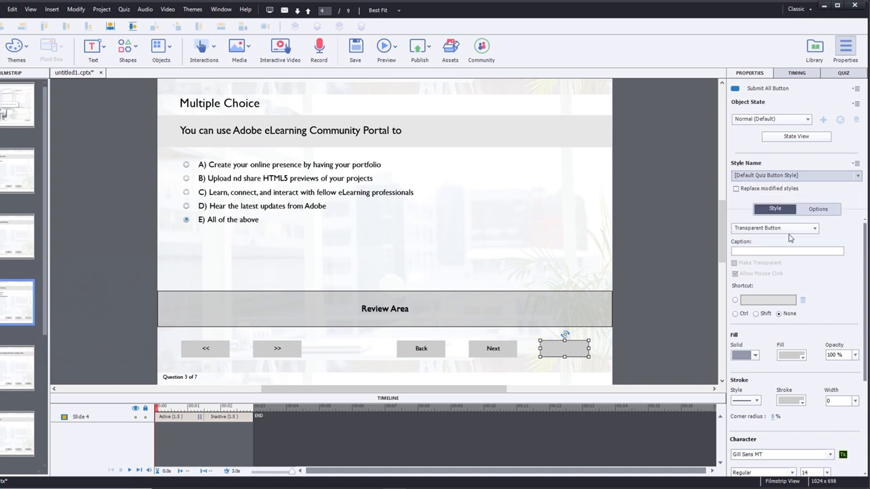
click(795, 175)
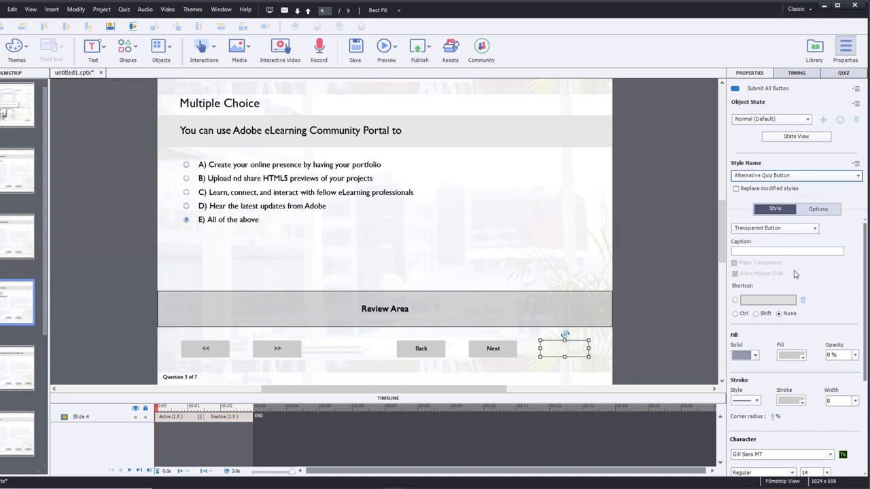
click(818, 209)
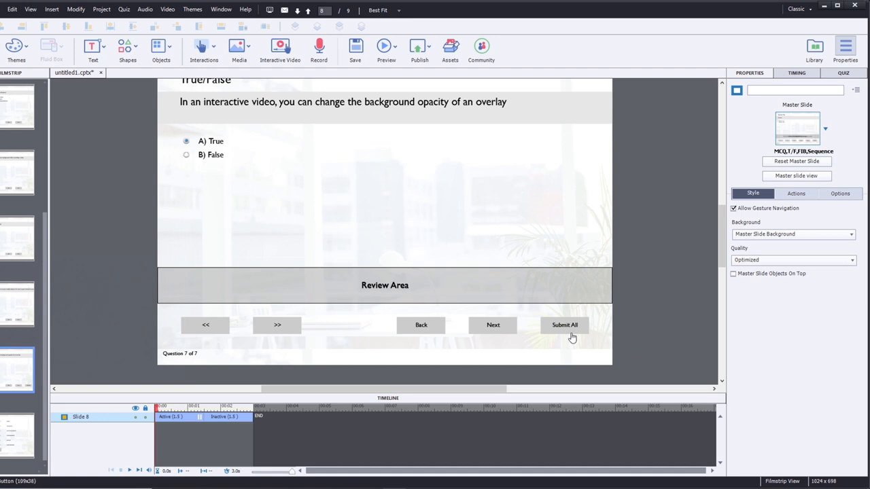
mouse_move(602, 336)
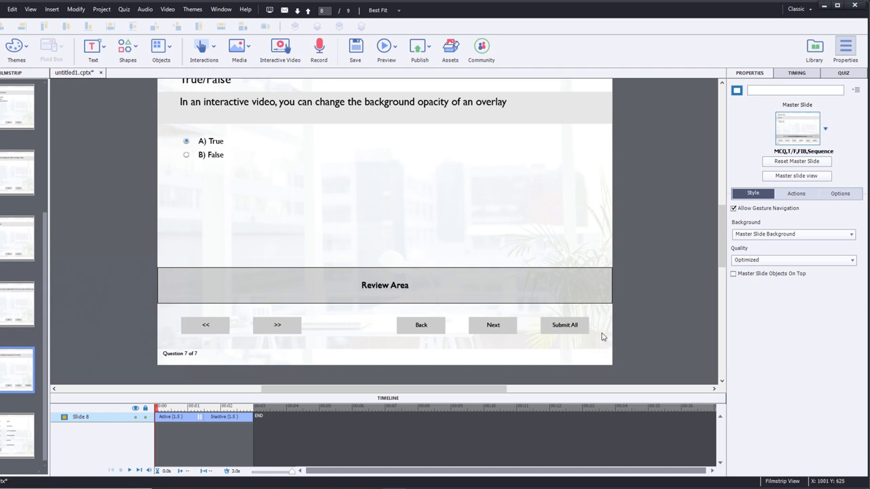
mouse_move(603, 337)
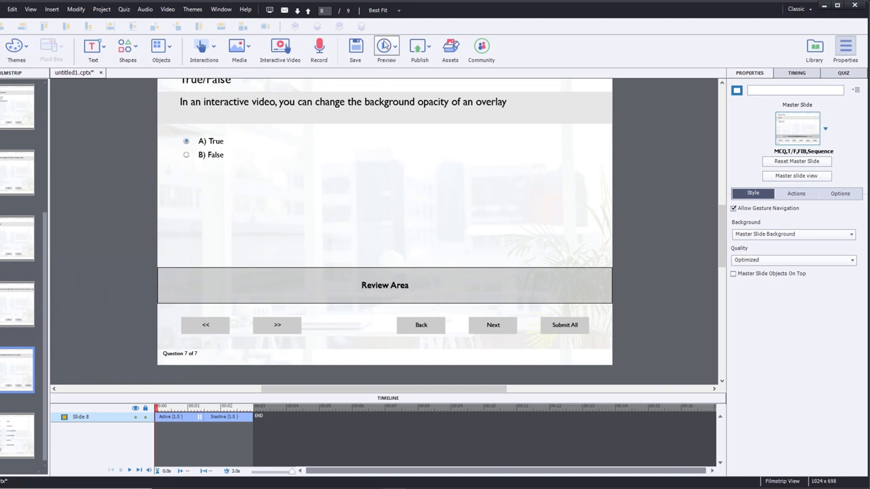
Preview the quiz in the browser, skipping question 1 and answering True, All of the above, False on questions 2-4.
click(386, 47)
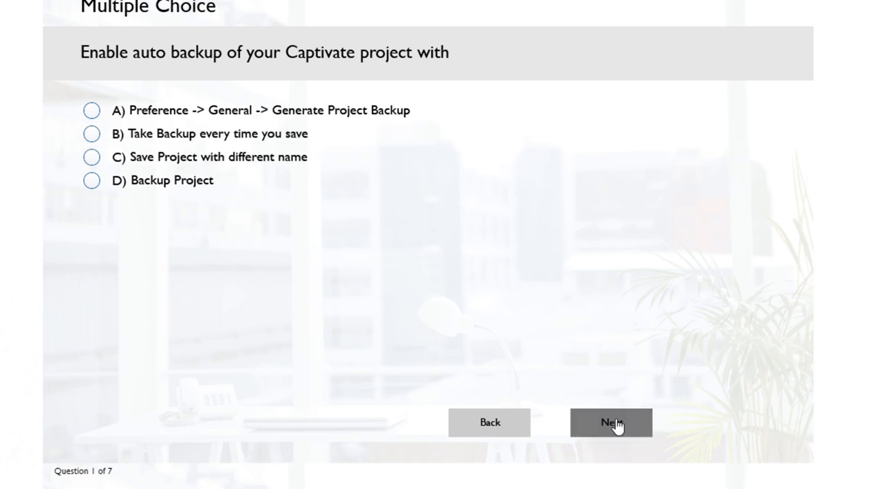
click(610, 422)
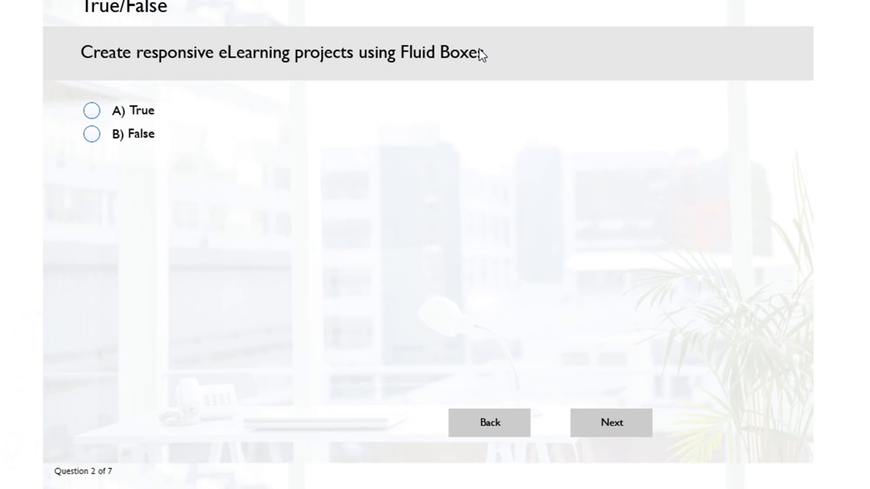
click(90, 110)
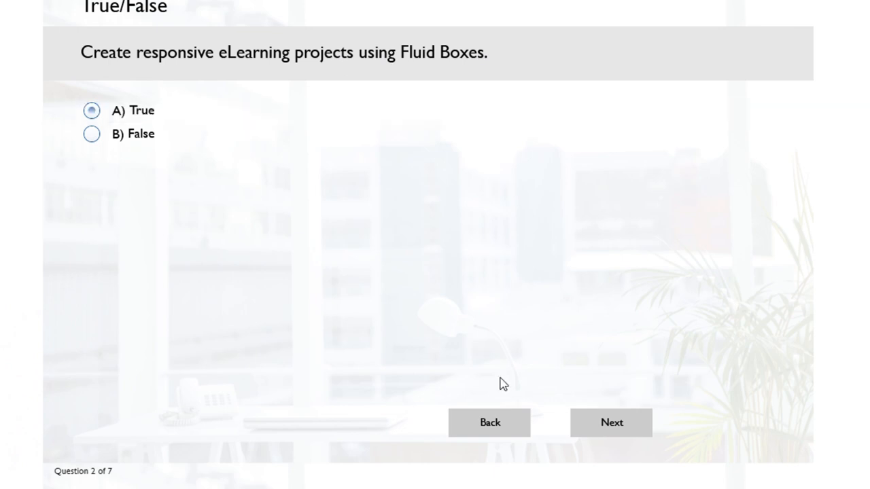
click(610, 422)
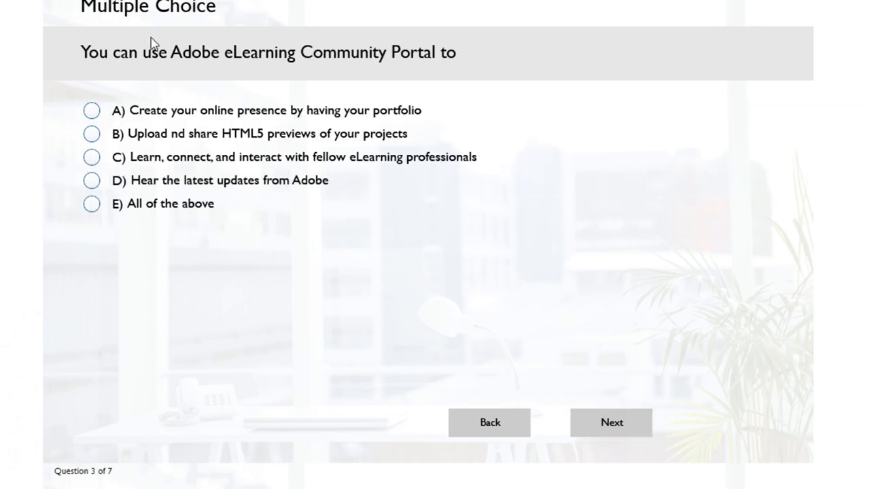
mouse_move(405, 70)
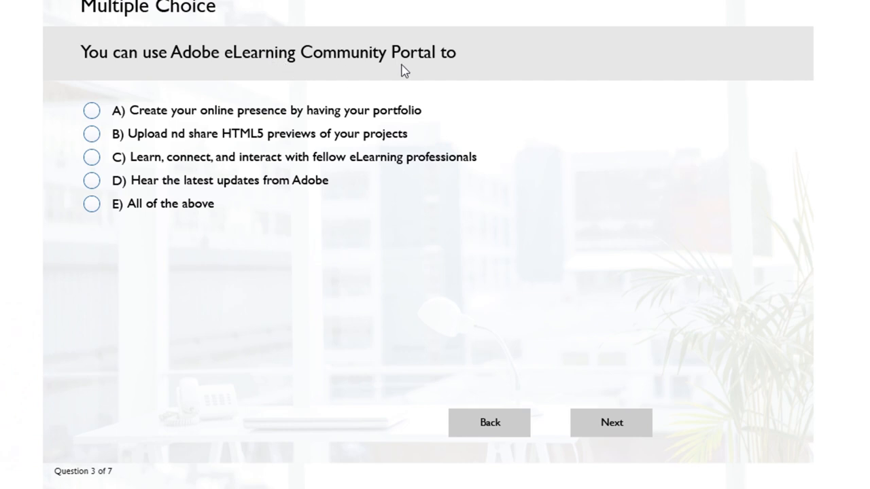
click(91, 204)
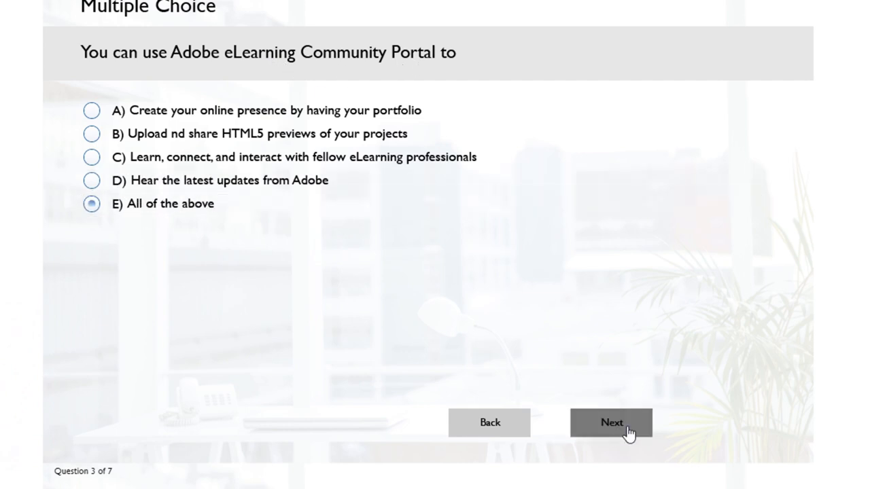
click(610, 421)
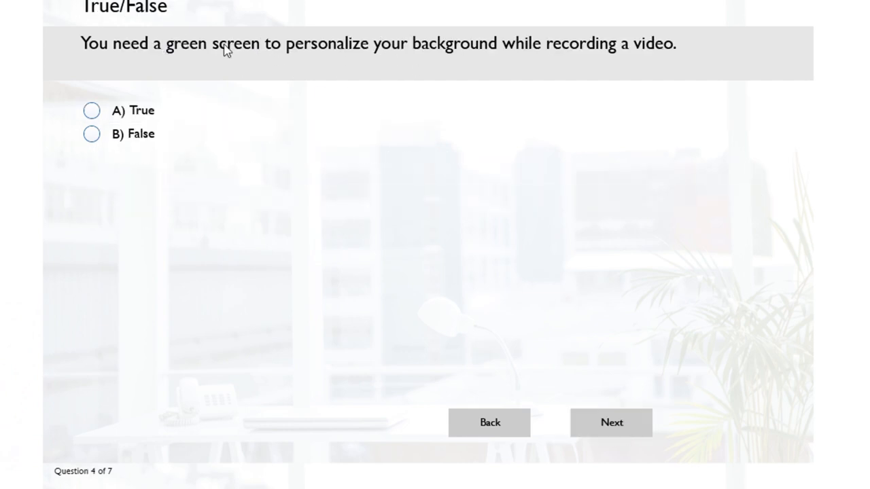
click(91, 135)
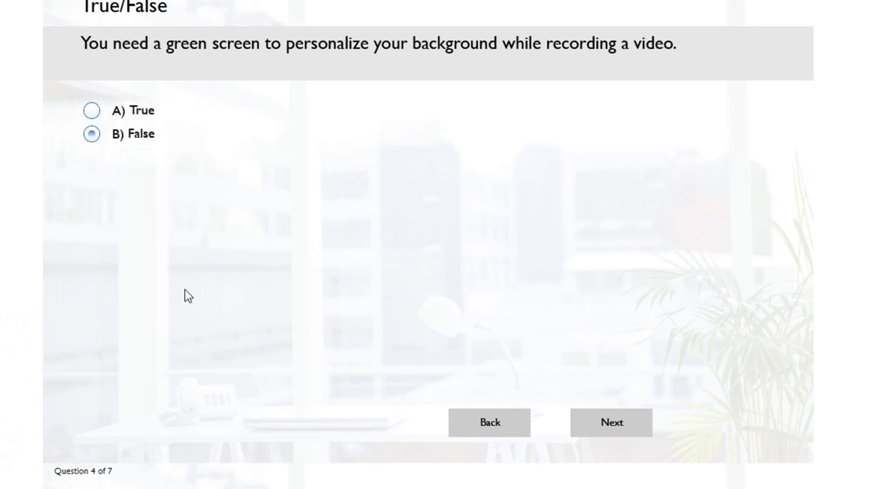
click(610, 421)
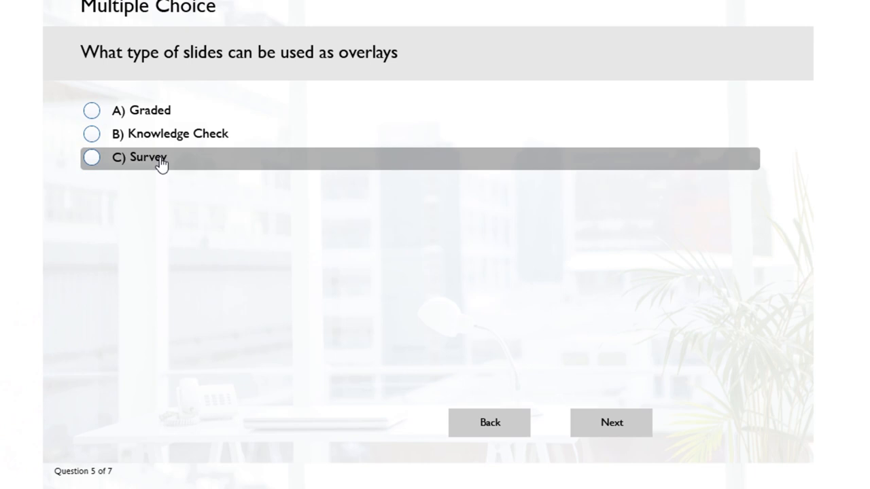
mouse_move(243, 140)
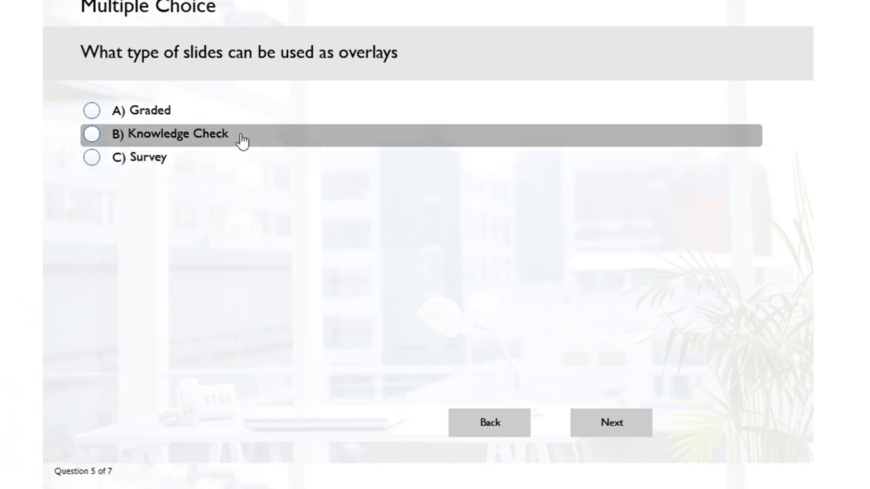
Answer Knowledge Check for question 5 and True for question 6, reaching question 7 of 7.
click(92, 134)
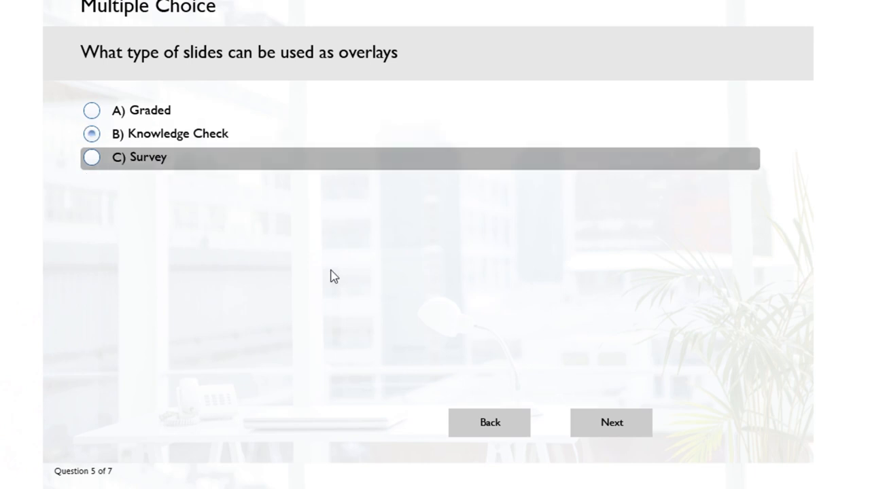
click(610, 422)
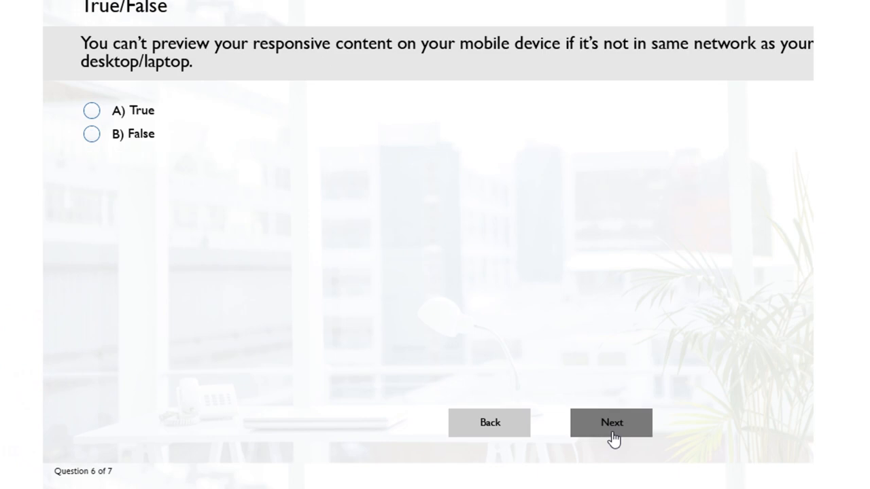
mouse_move(288, 53)
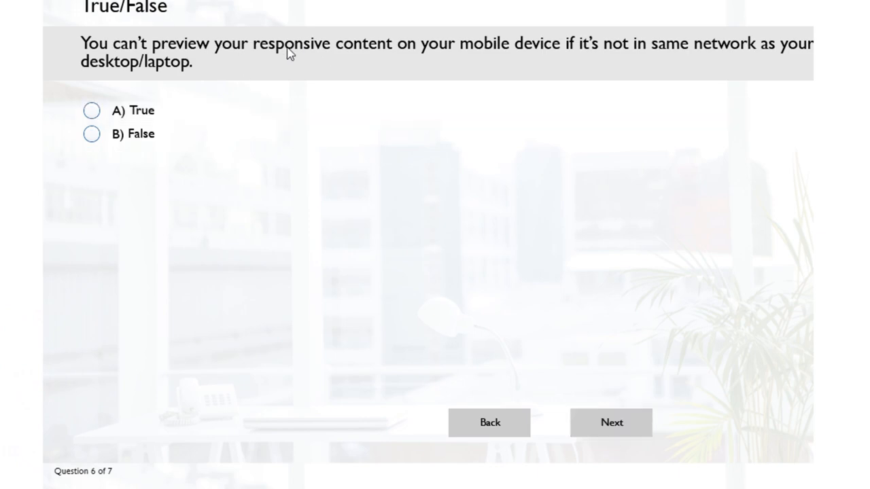
click(89, 110)
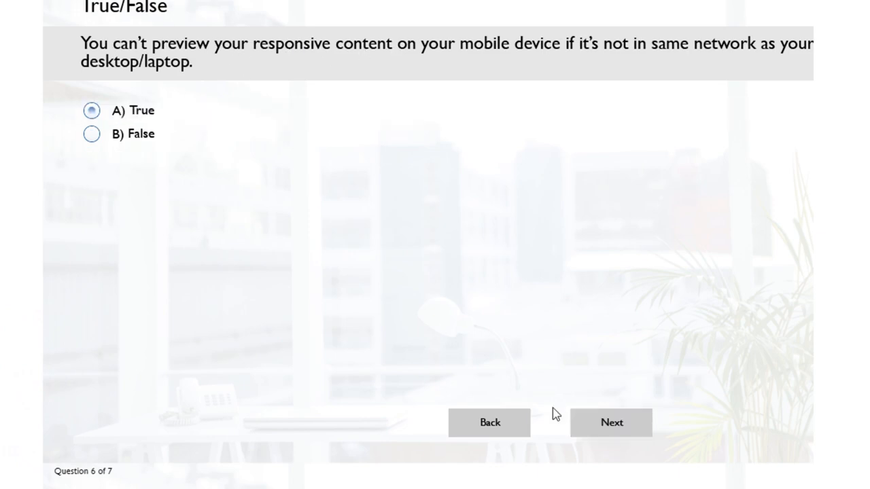
click(612, 421)
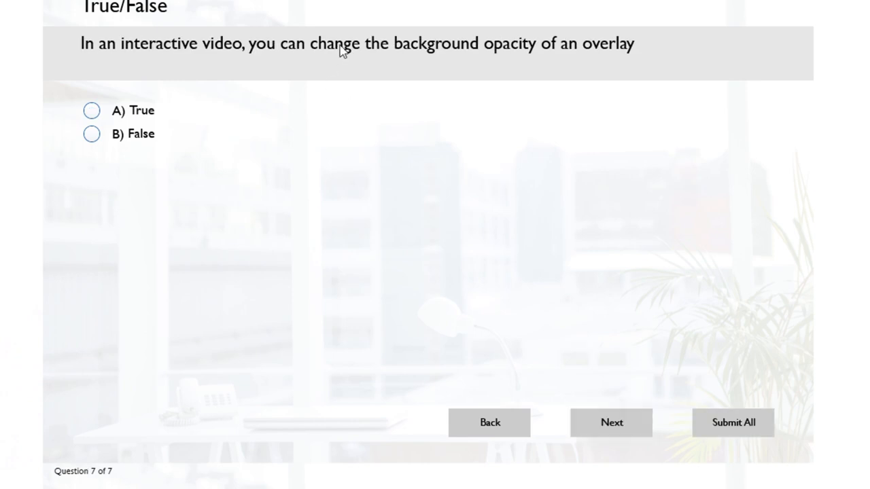
Answer True on question 7, attempt Submit All and dismiss the incomplete-questions warning.
click(91, 110)
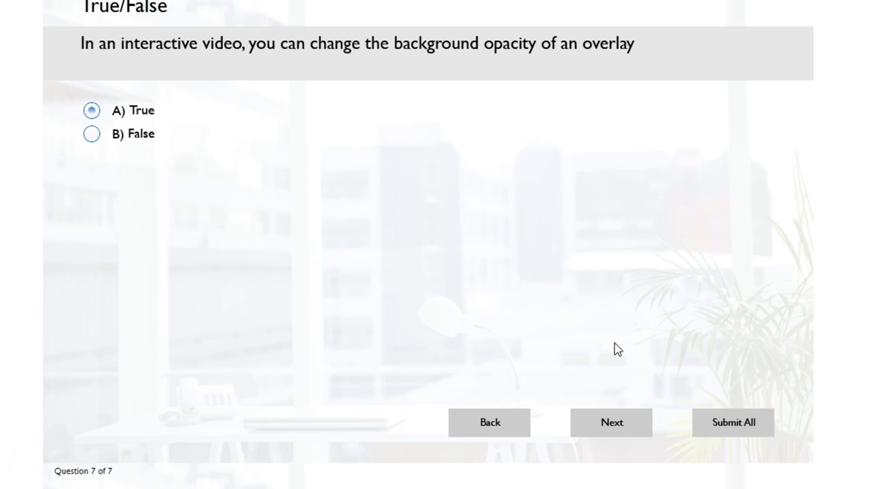
click(733, 421)
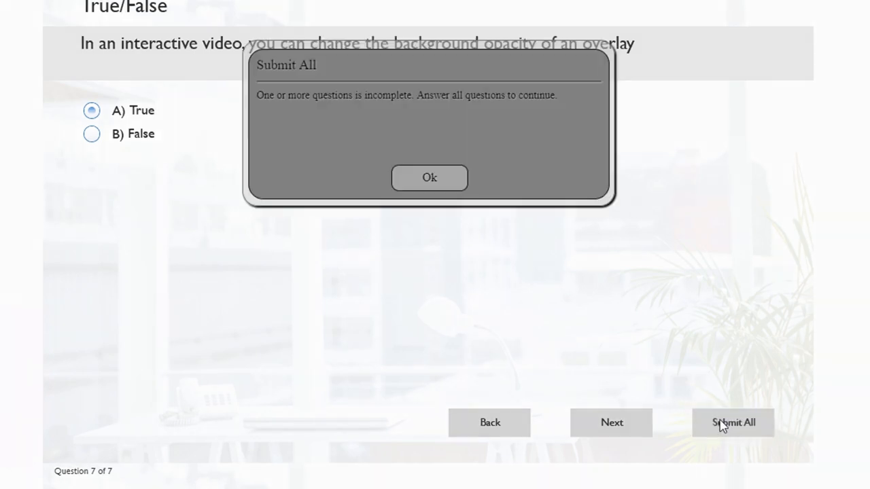
mouse_move(405, 117)
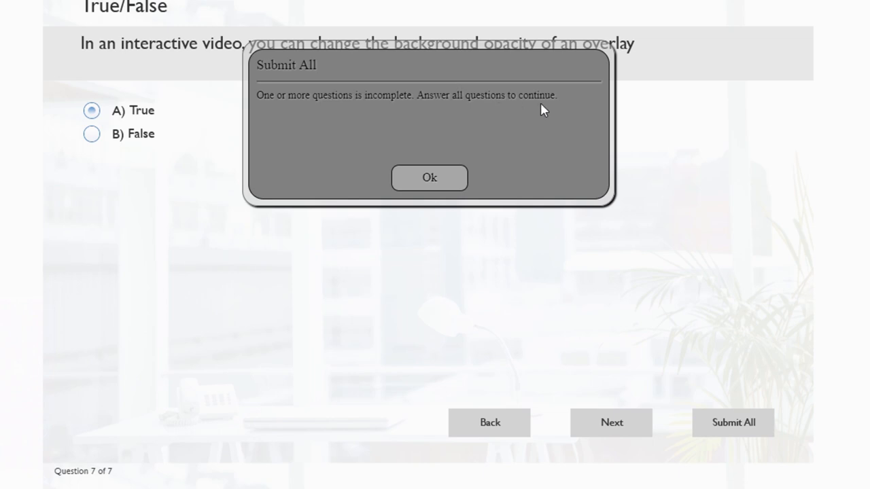
click(429, 177)
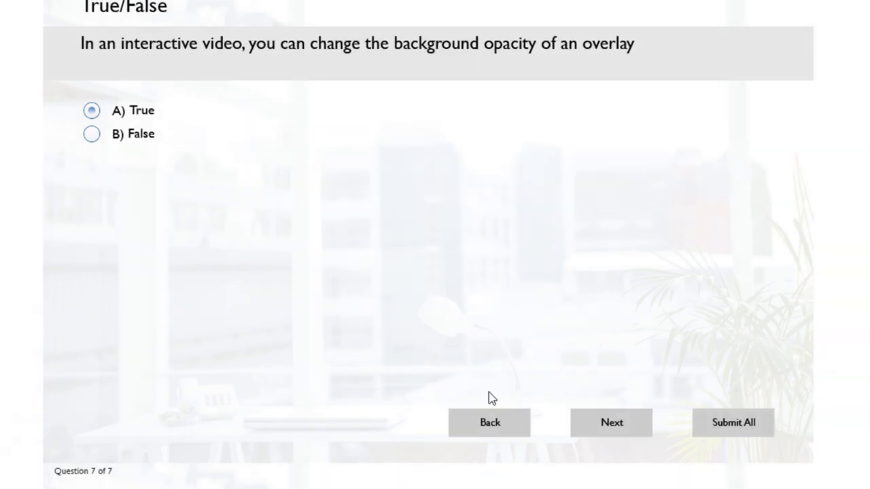
Go back to skipped question 1, answer Generate Project Backup and move forward again.
click(489, 421)
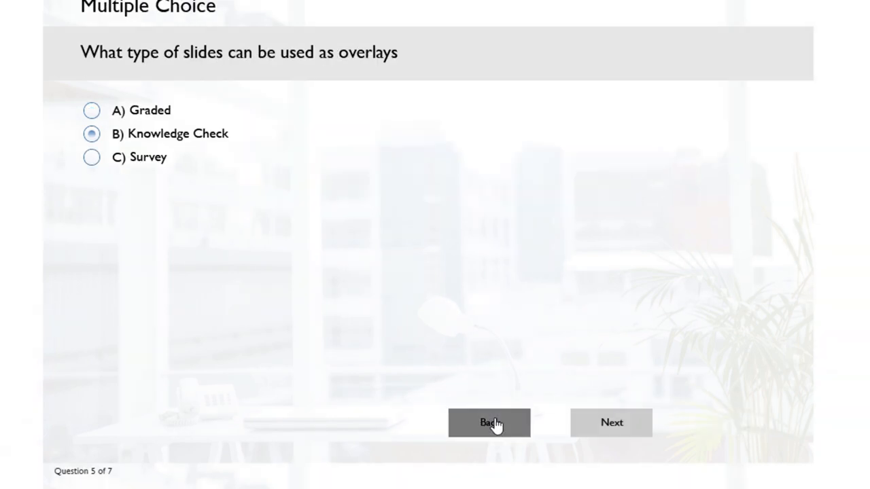
click(489, 422)
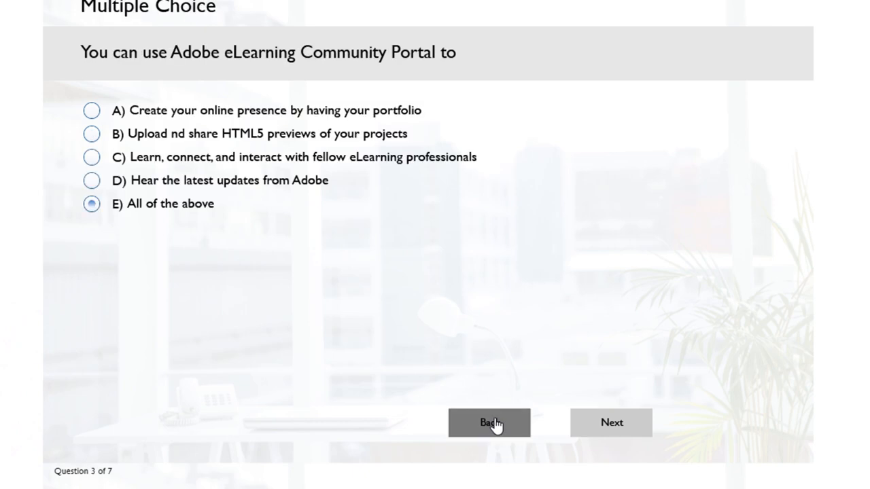
click(489, 421)
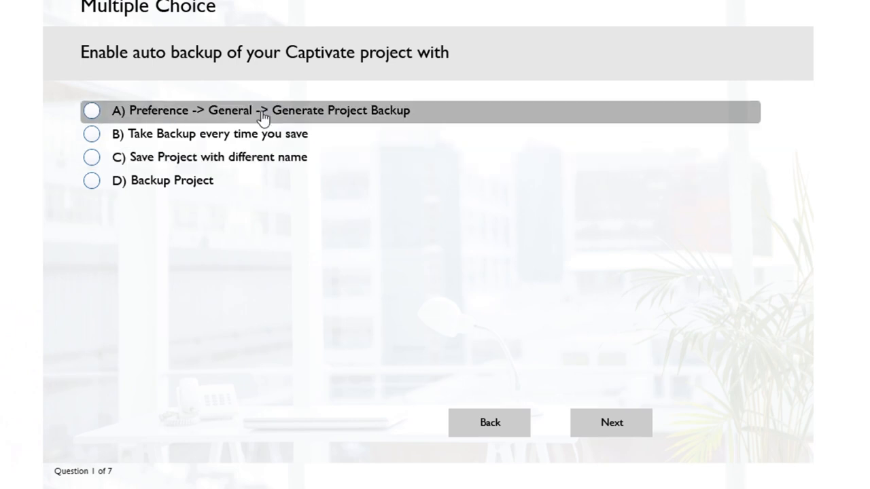
click(91, 110)
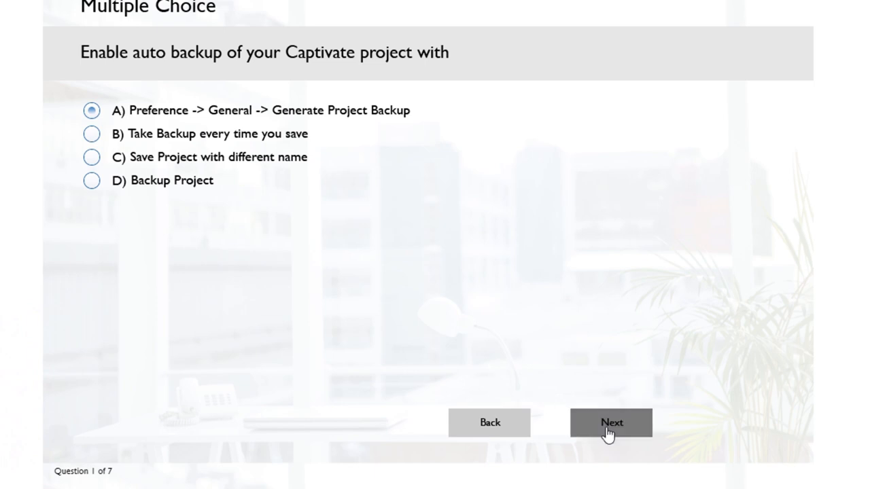
click(610, 421)
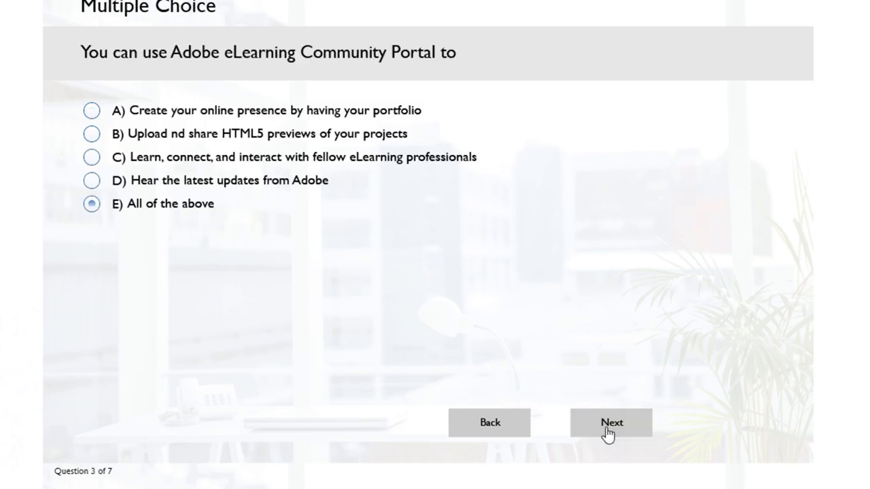
Return to question 7, Submit All and confirm Submit All Answers to show the 100% passed results.
click(611, 421)
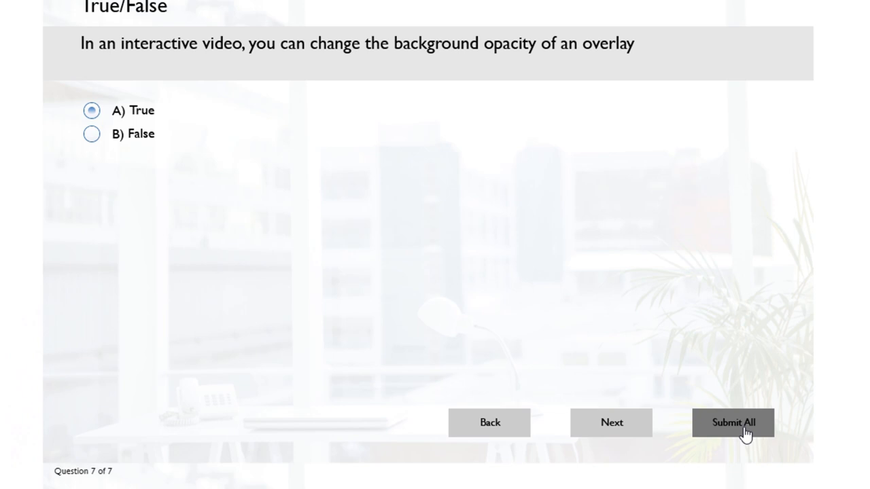
mouse_move(786, 410)
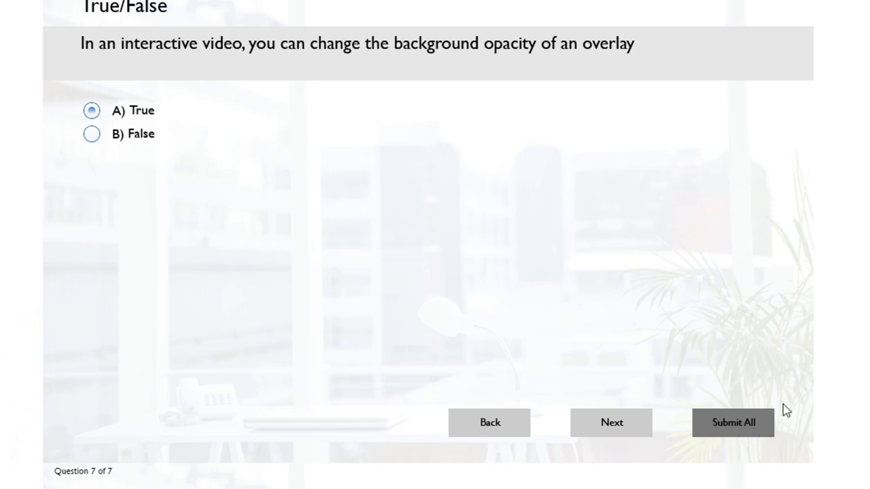
mouse_move(758, 391)
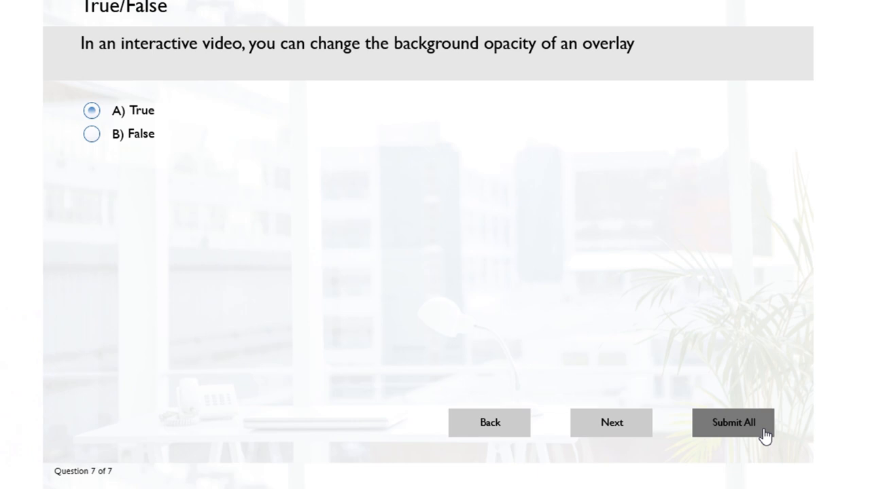
mouse_move(745, 432)
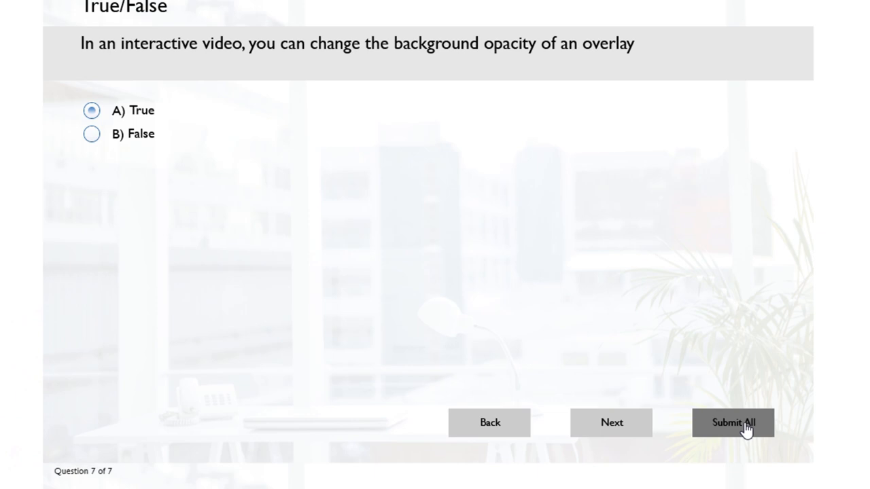
click(733, 421)
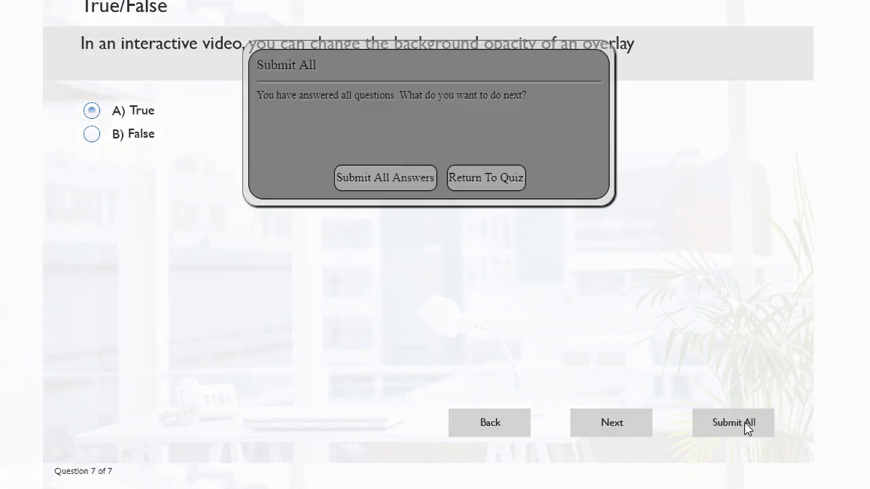
mouse_move(391, 239)
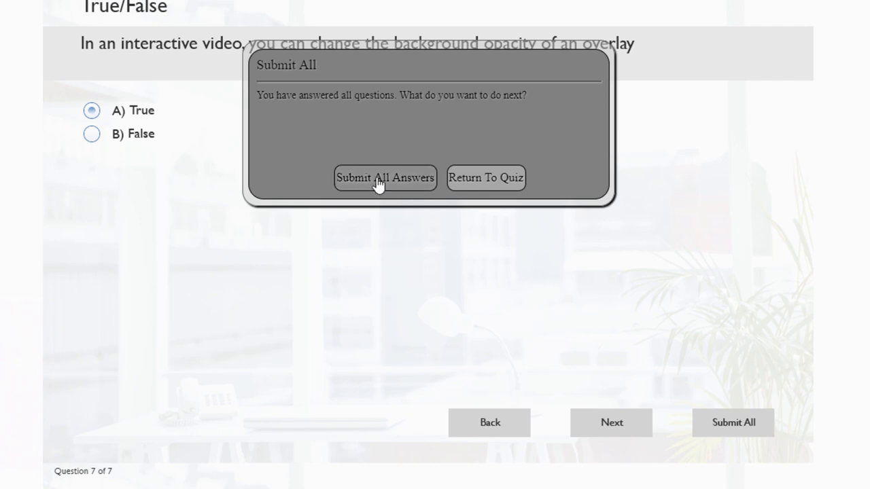
click(385, 177)
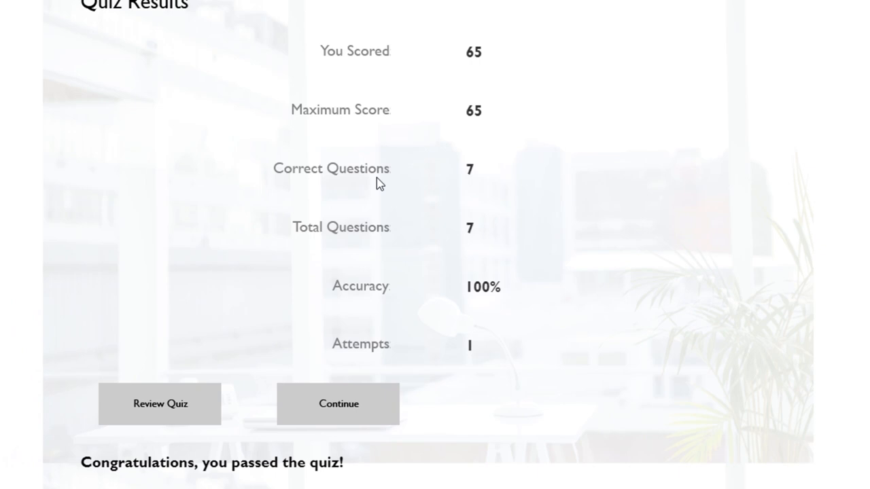